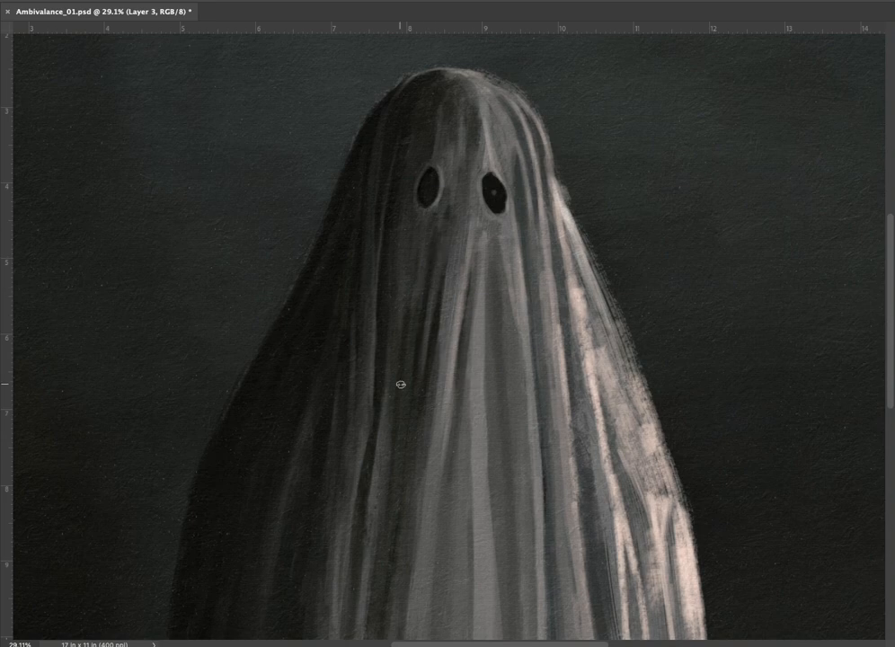
# - Paint a long fold stroke up the ghost's sheet on Layer 3, then zoom out
pyautogui.moveTo(400, 385); pyautogui.dragTo(388, 127)
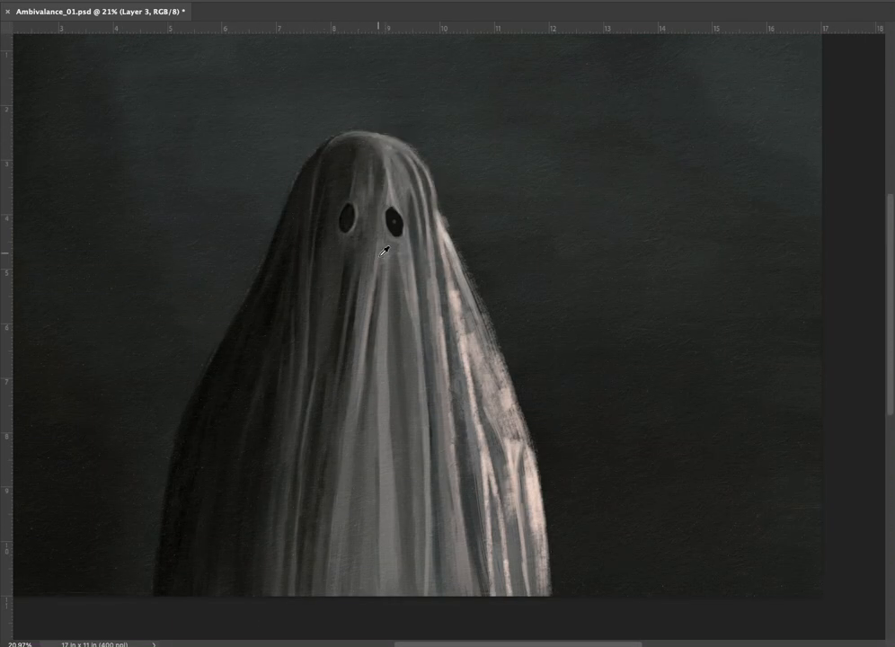
pyautogui.scroll(-3)
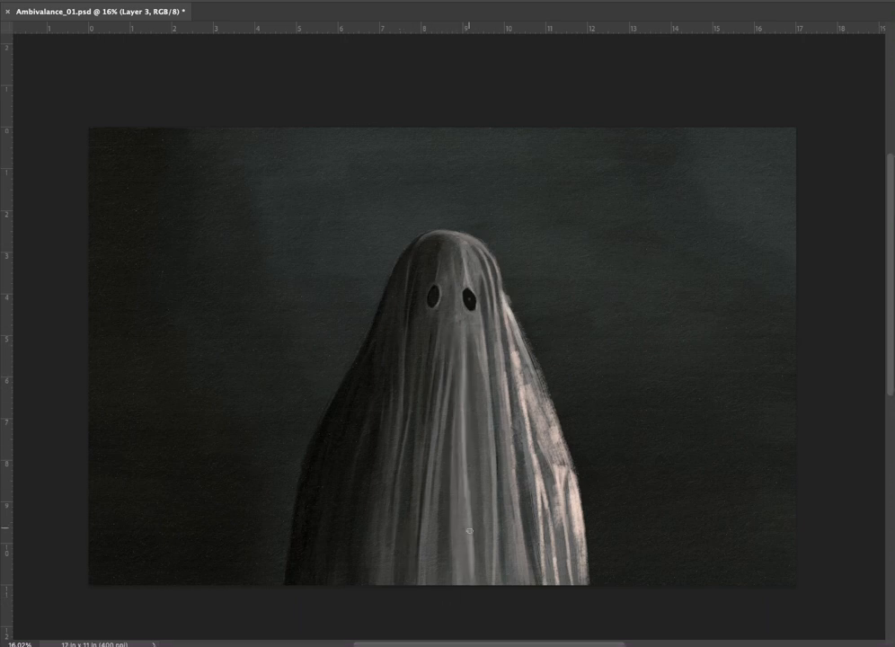
# - Set the foreground painting colour to near-black #090908
pyautogui.click(469, 536)
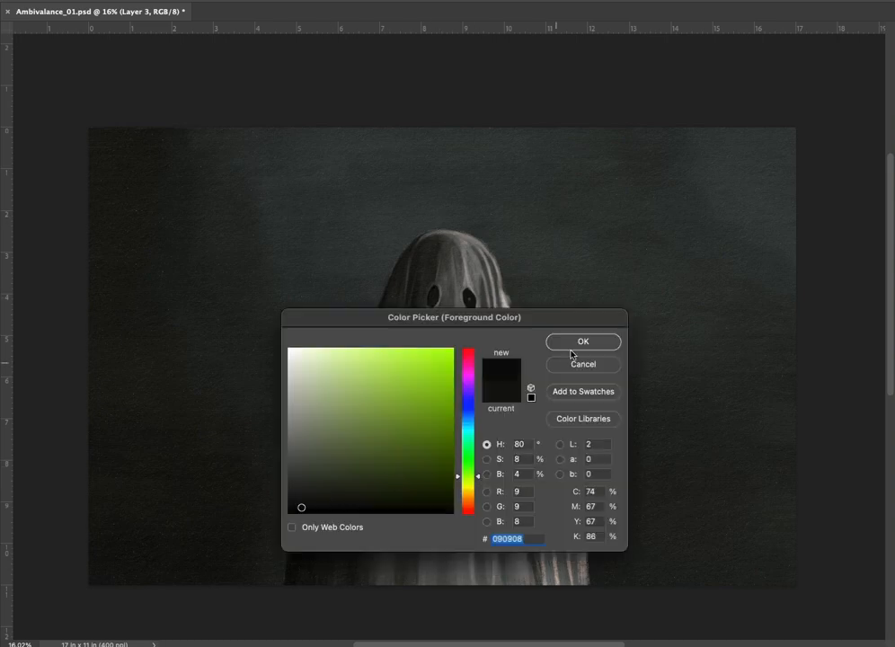
pyautogui.click(582, 341)
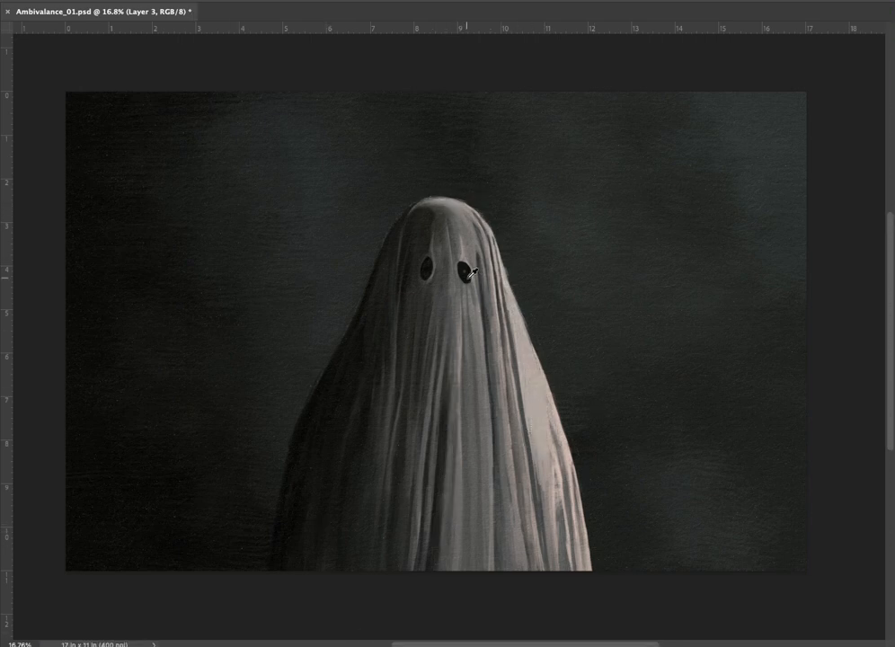
# - Save the painting document
pyautogui.press('ctrl+s')
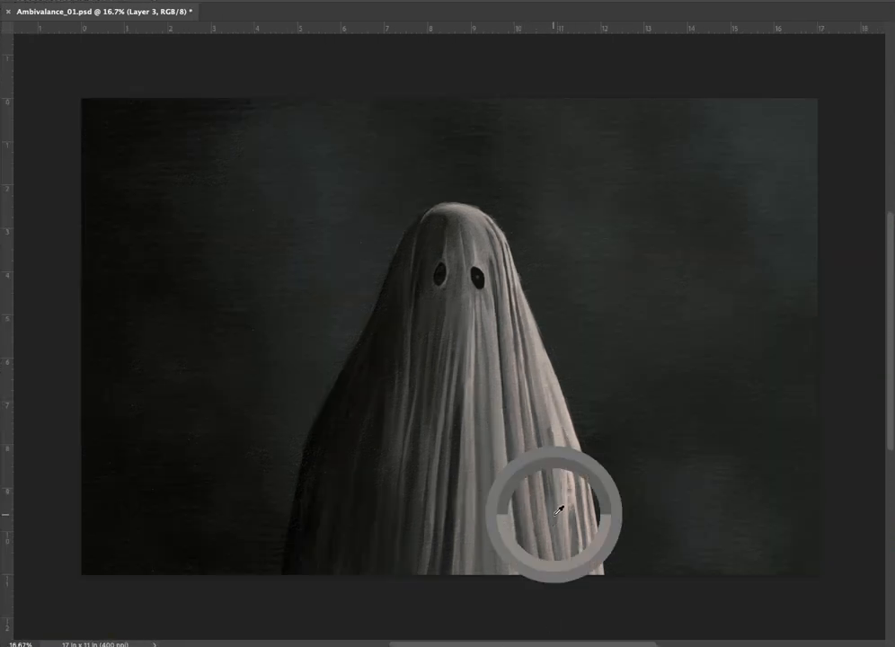
pyautogui.moveTo(489, 292)
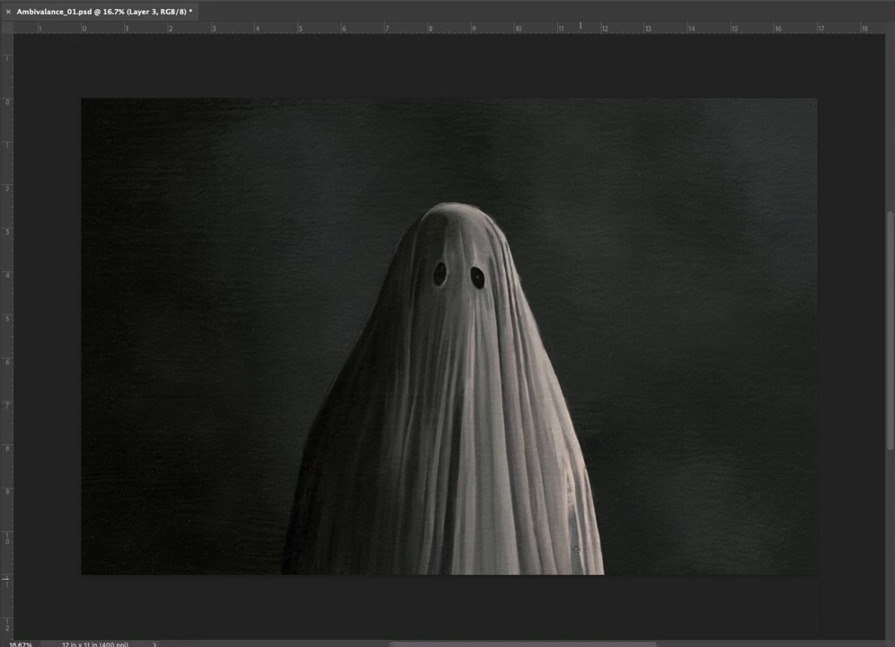
pyautogui.moveTo(539, 407)
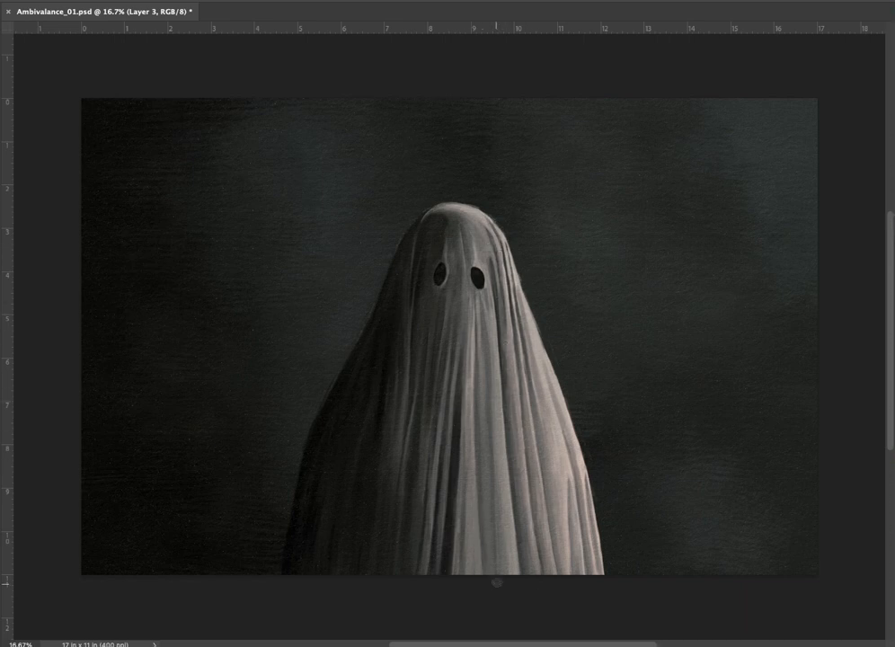
# - Move the white scribble mark from lower left, across and back to the right
pyautogui.moveTo(153, 453); pyautogui.dragTo(176, 543)
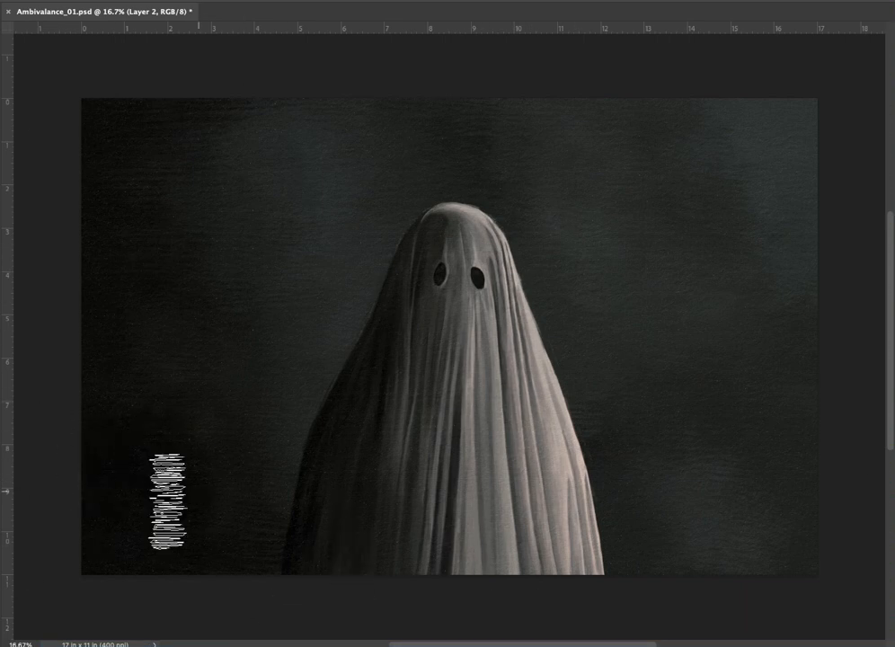
pyautogui.moveTo(167, 508); pyautogui.dragTo(692, 377)
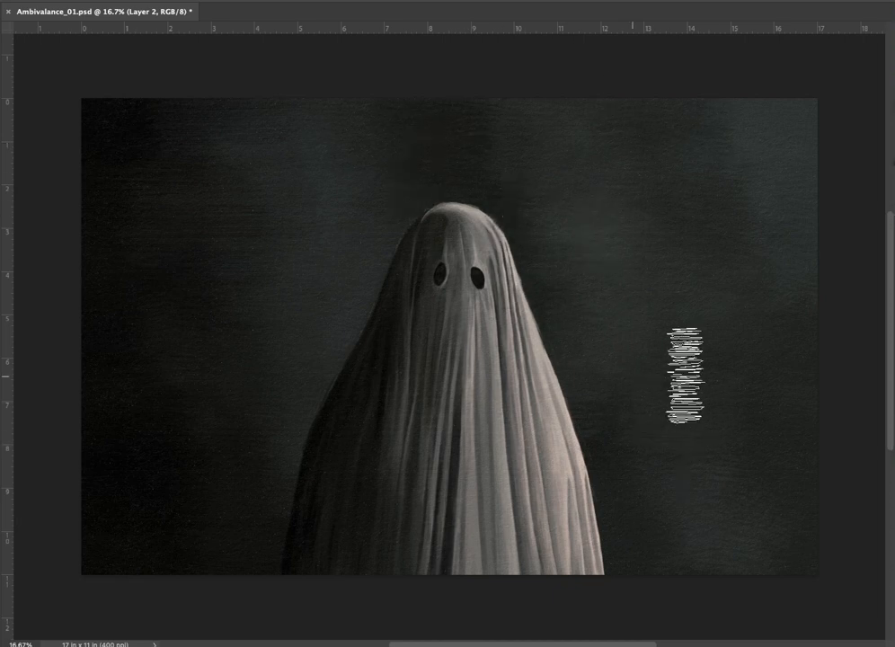
pyautogui.moveTo(693, 382); pyautogui.dragTo(268, 276)
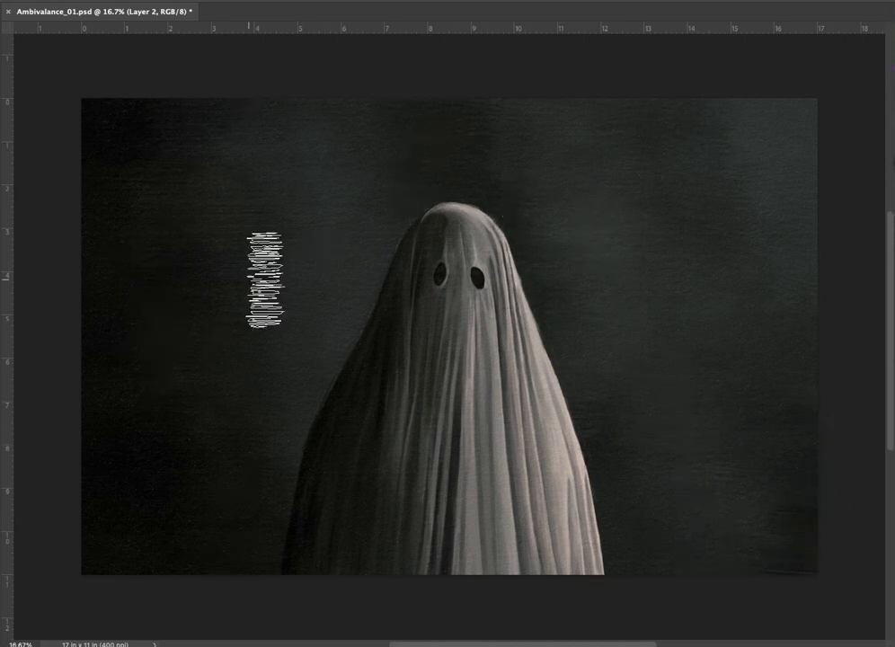
pyautogui.moveTo(270, 279); pyautogui.dragTo(692, 395)
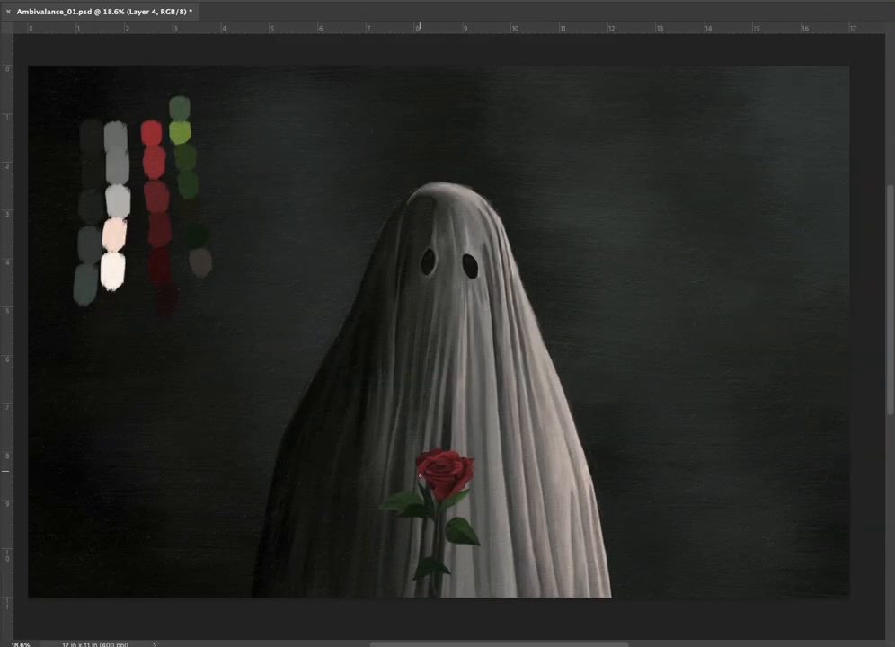
pyautogui.scroll(3)
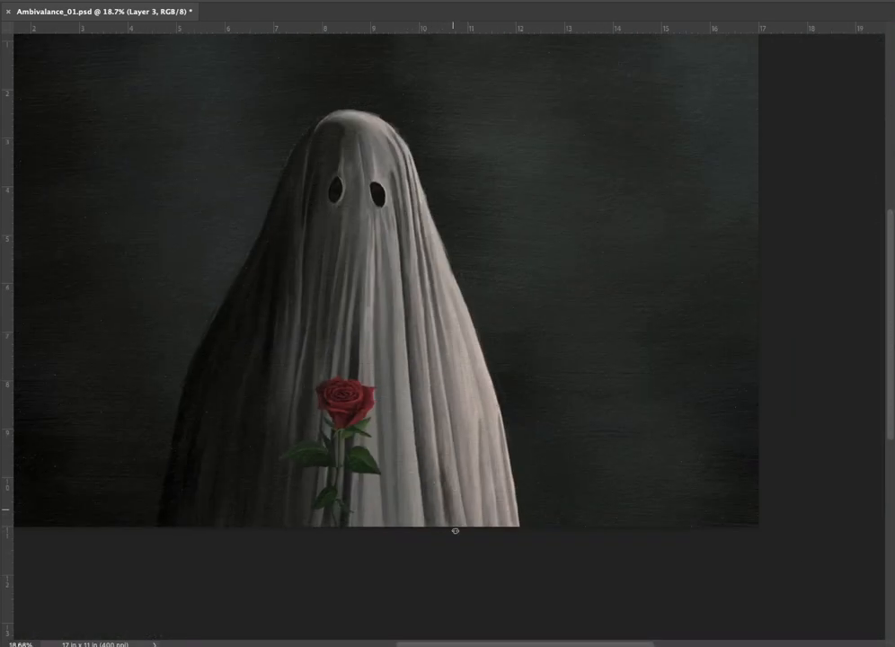
pyautogui.moveTo(156, 624)
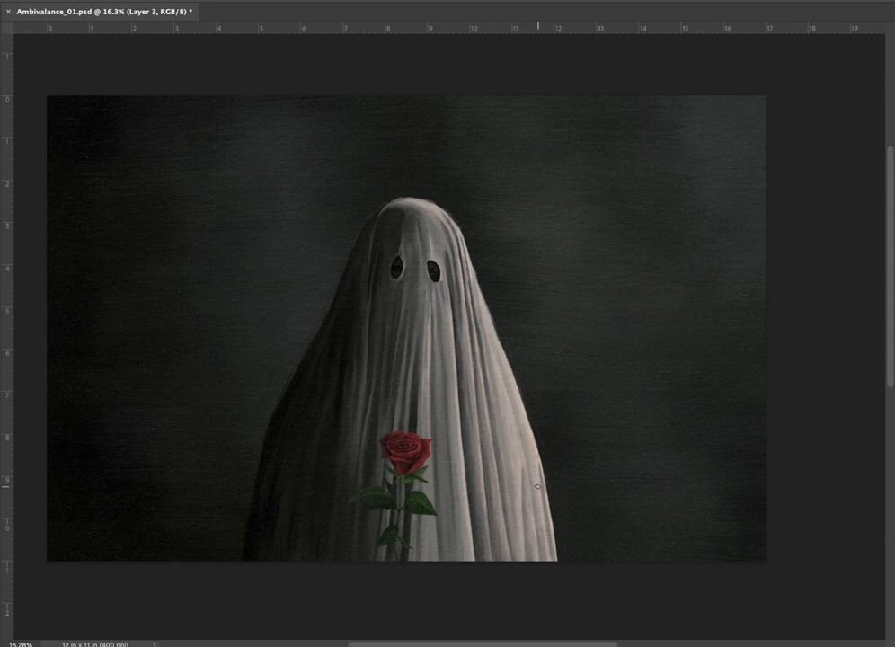
pyautogui.moveTo(453, 497)
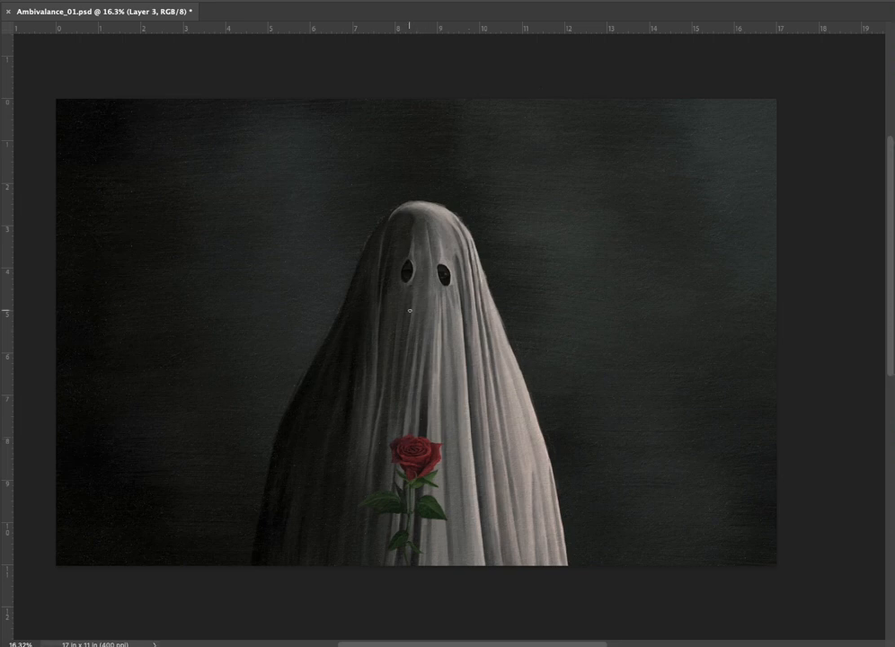
pyautogui.moveTo(505, 407)
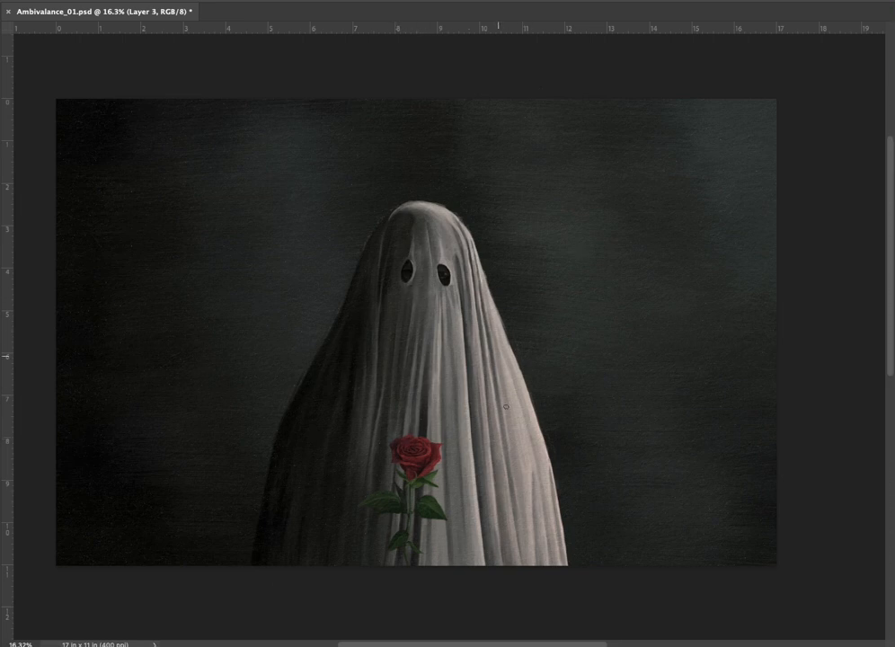